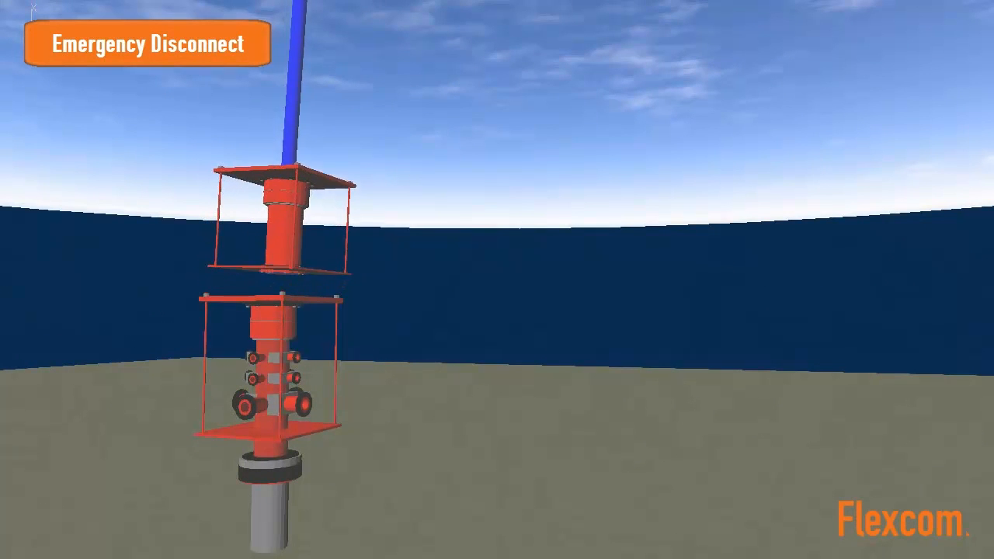
# - Play the Emergency Disconnect animation so the LMRP releases from the BOP and recoils upward
pyautogui.click(147, 44)
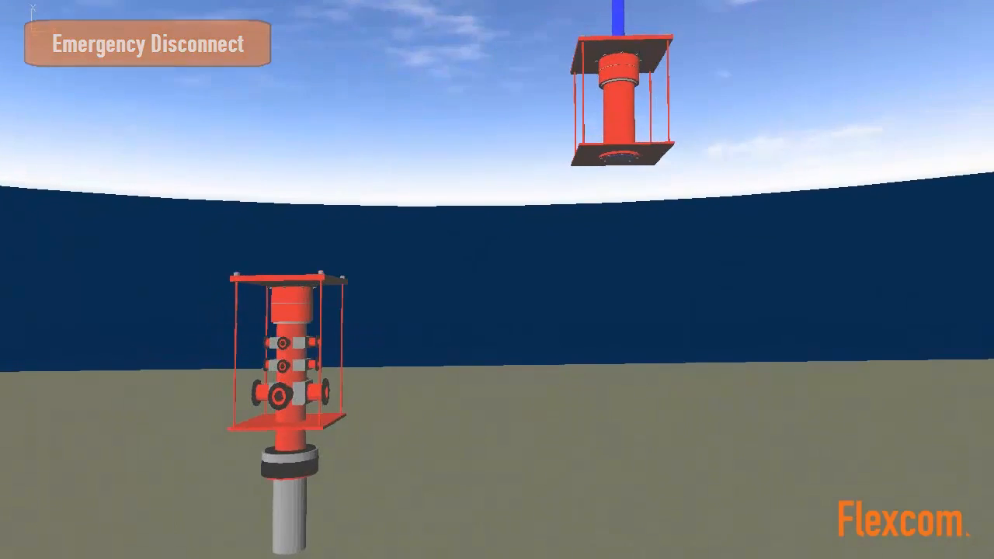